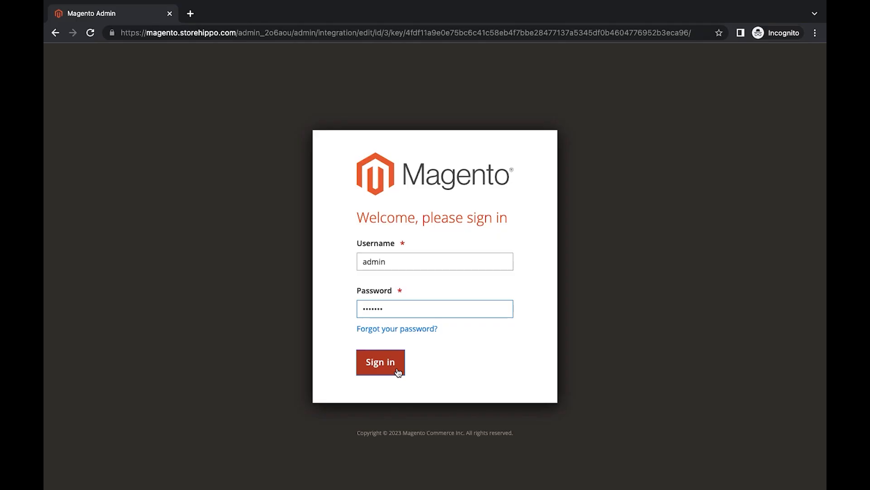
# Step: Sign in as admin and reach the Integrations list under System > Extensions
pyautogui.click(380, 362)
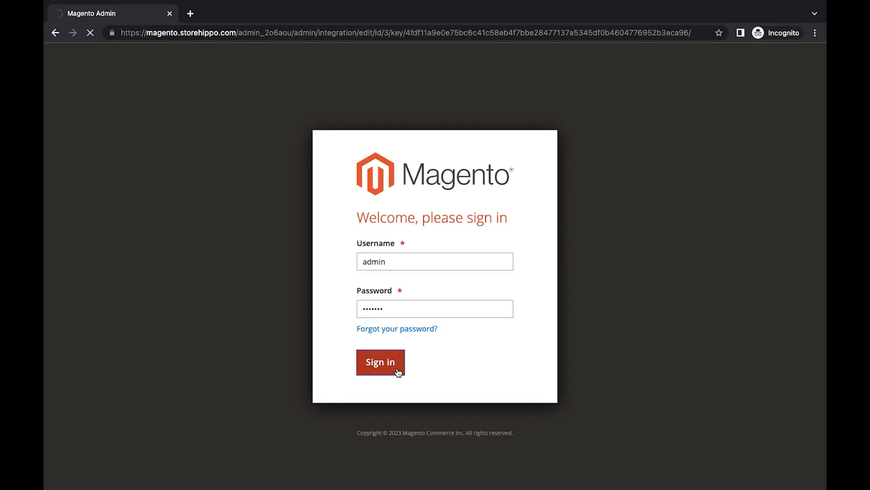
pyautogui.click(380, 362)
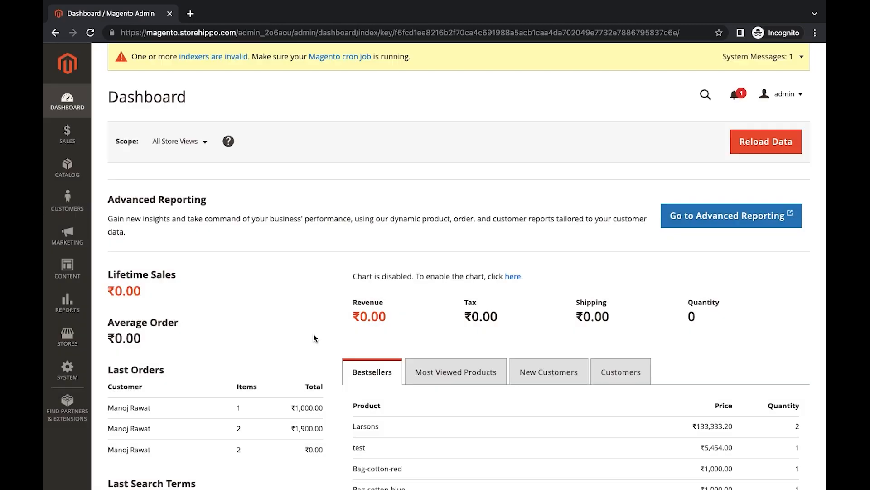
pyautogui.click(66, 369)
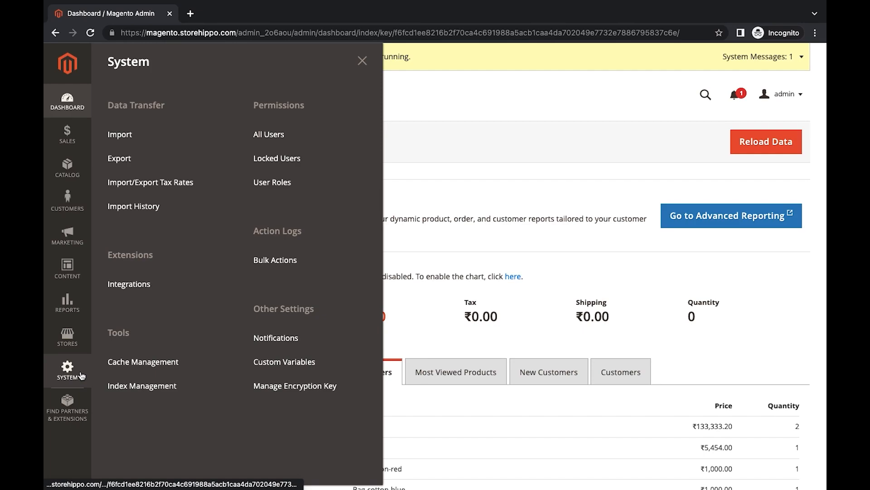
pyautogui.moveTo(130, 297)
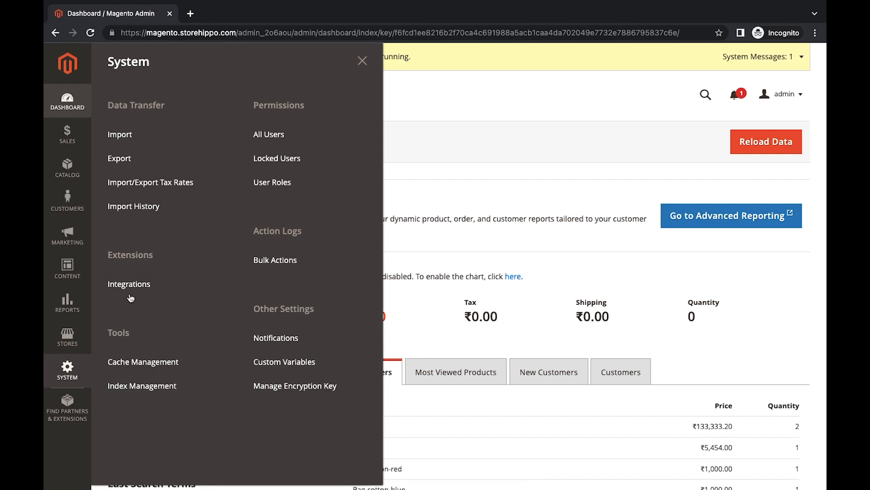
pyautogui.click(129, 284)
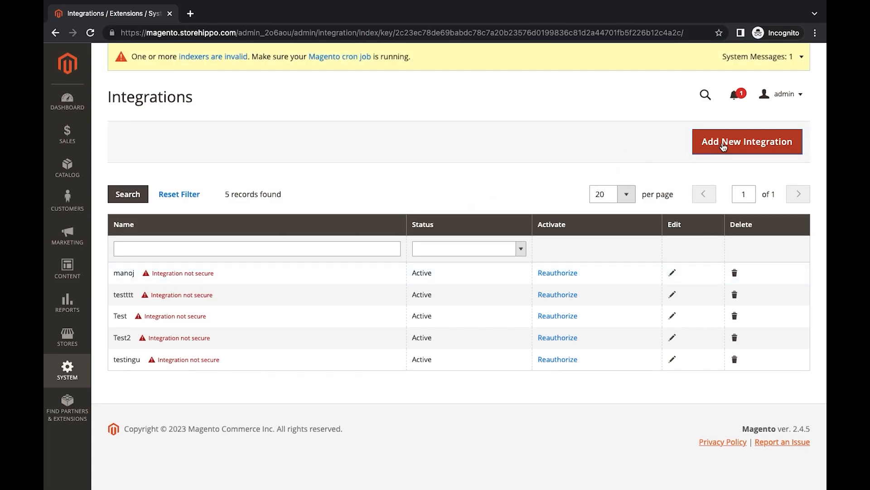
# Step: Create integration 'mystoretest', verify with the admin password and save it
pyautogui.click(746, 142)
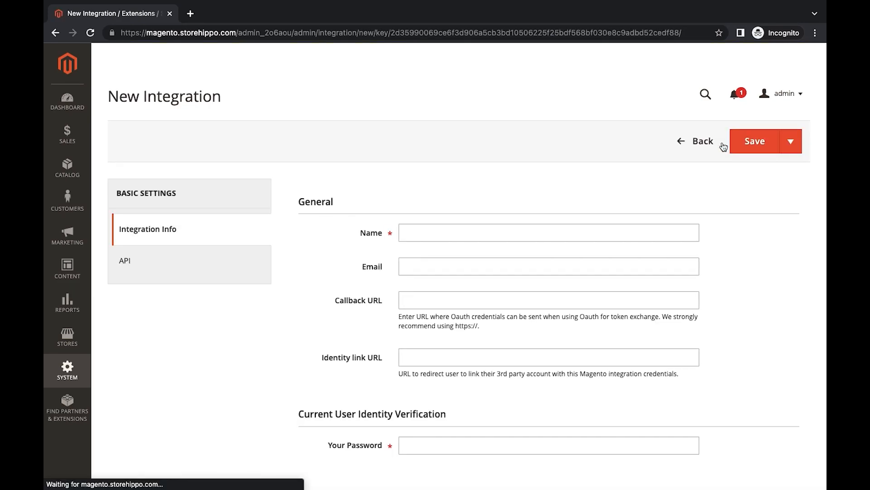
pyautogui.click(549, 233)
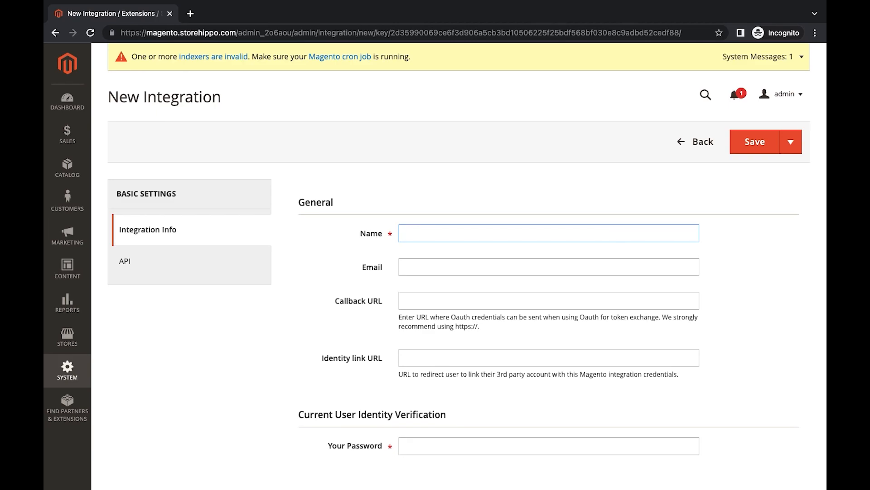
pyautogui.write('mystore')
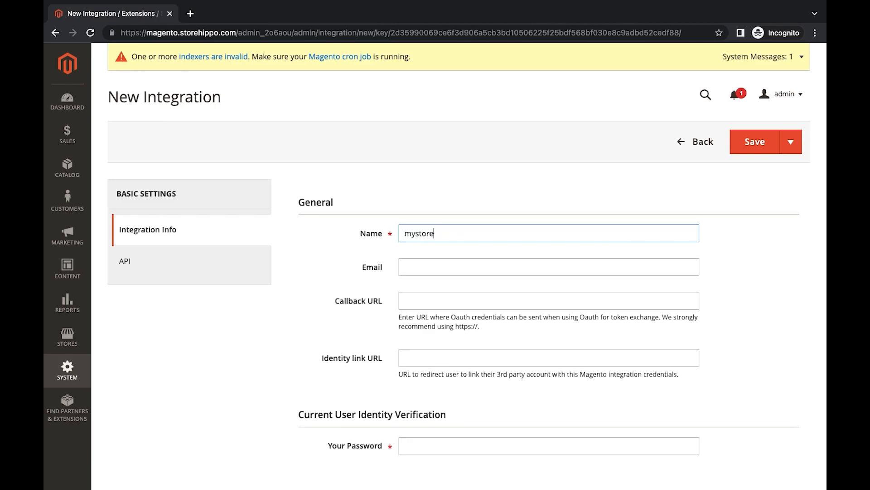
pyautogui.write('test')
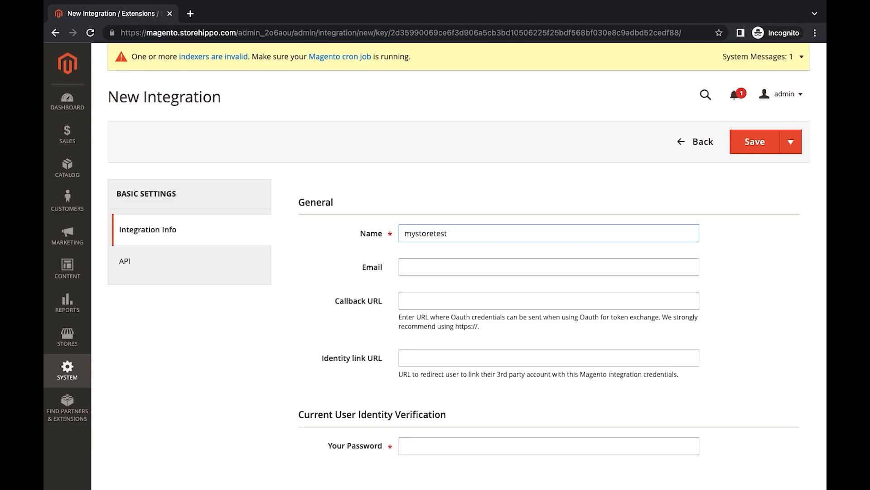
pyautogui.write('••')
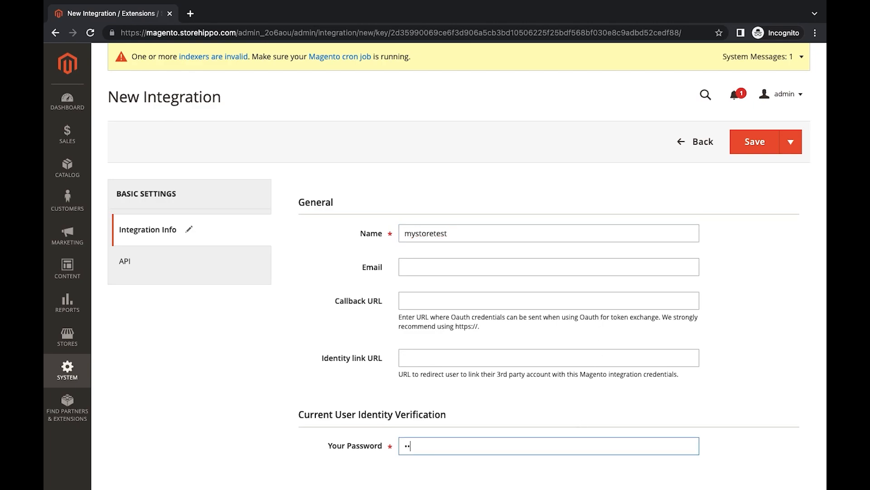
pyautogui.write('••••')
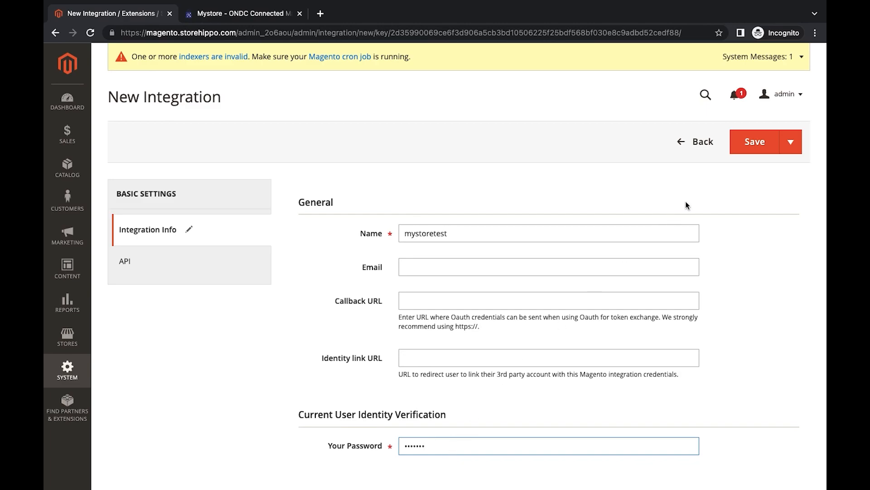
pyautogui.click(754, 142)
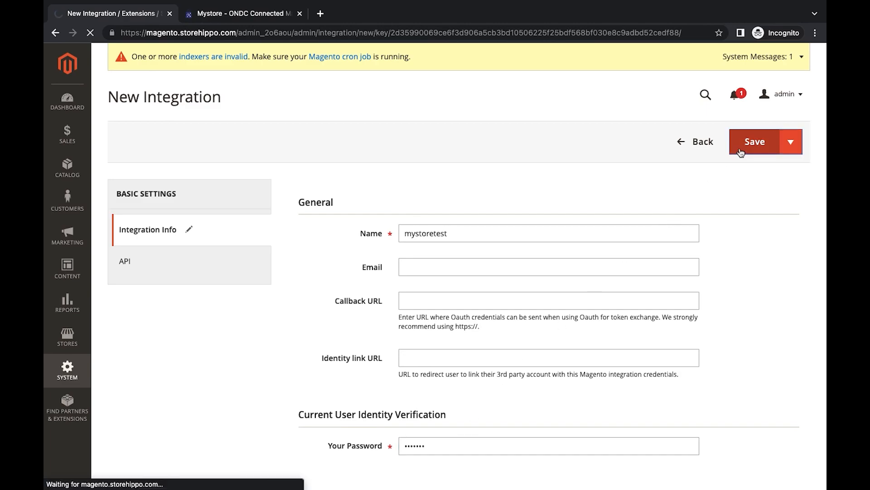
# Step: Activate mystoretest and allow its access so the consumer key, secret and tokens are generated
pyautogui.click(754, 141)
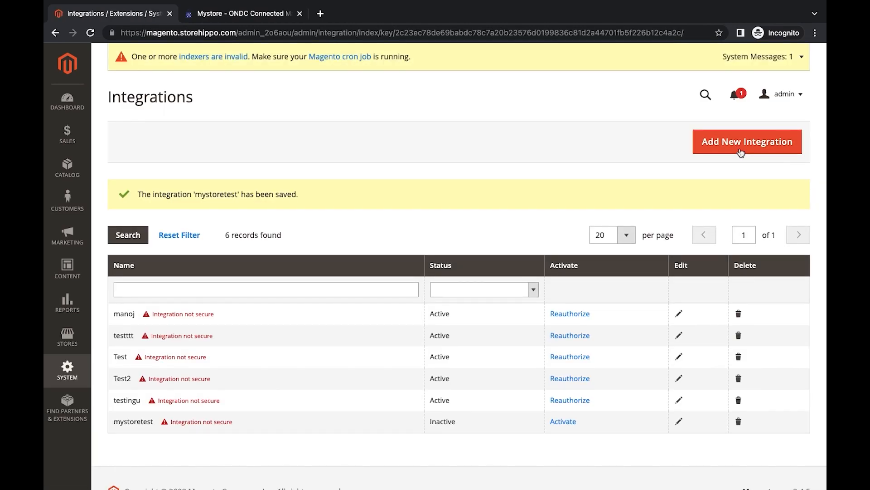
pyautogui.scroll(-3)
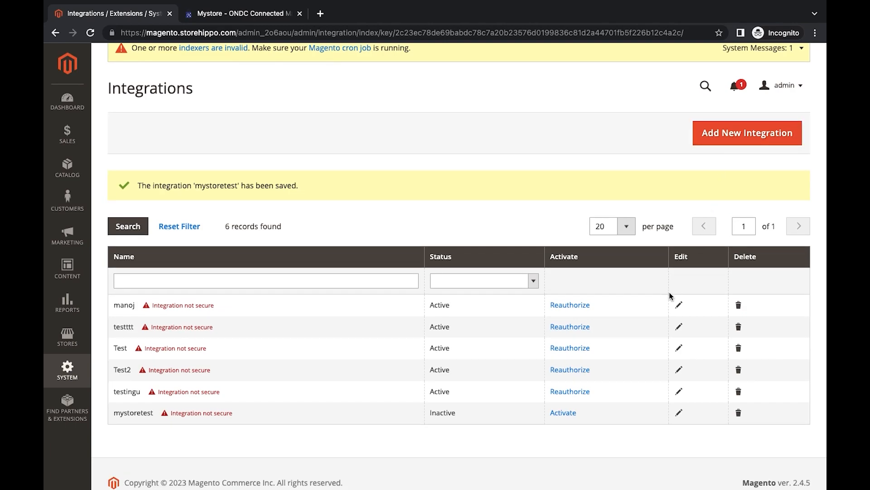
pyautogui.click(562, 411)
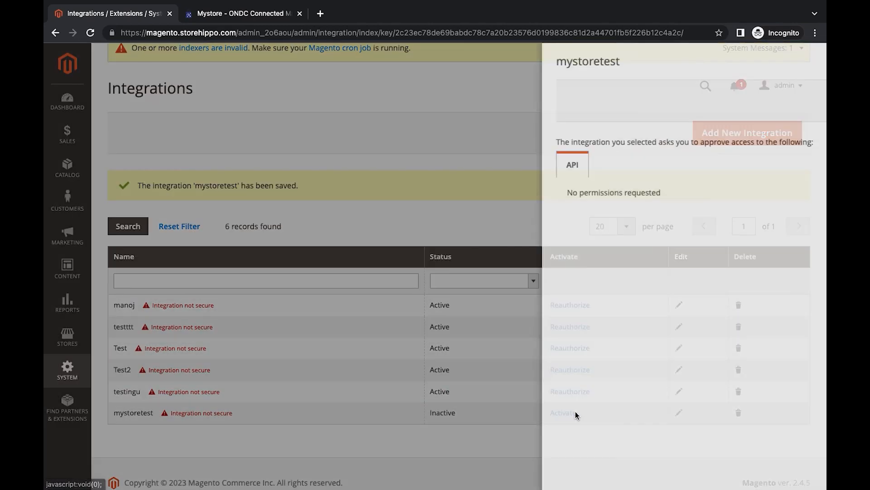
pyautogui.click(564, 412)
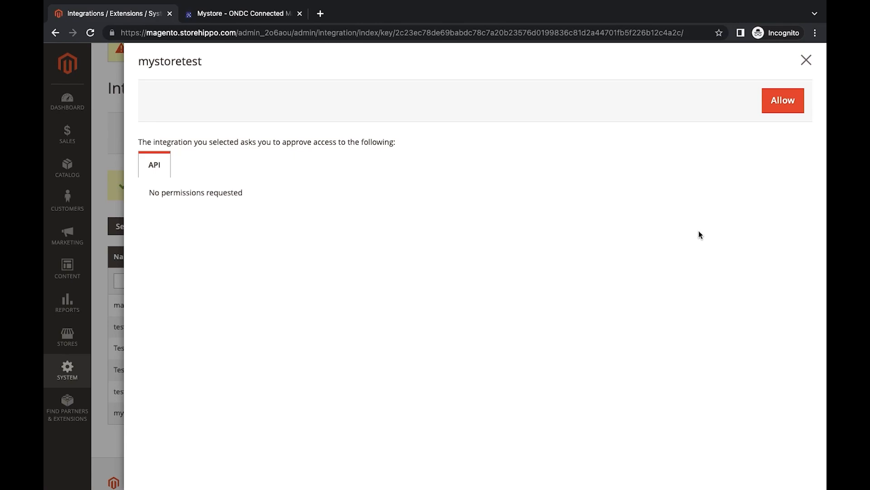
pyautogui.click(783, 101)
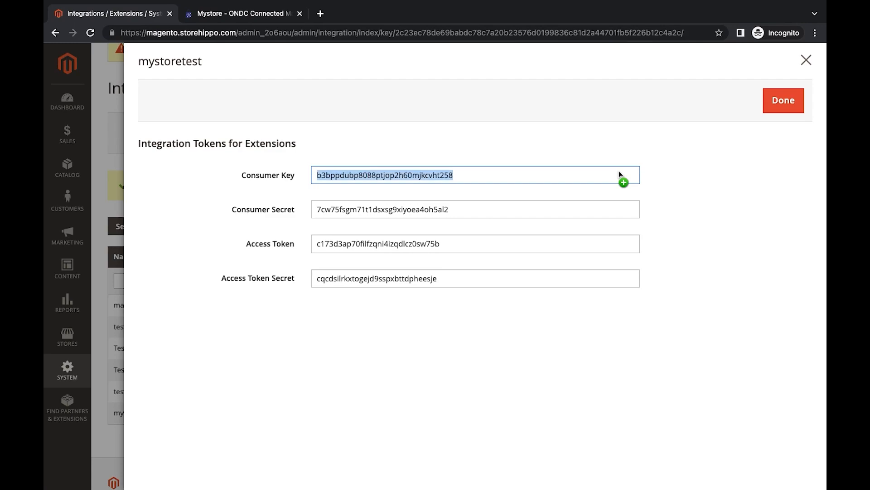
pyautogui.click(241, 14)
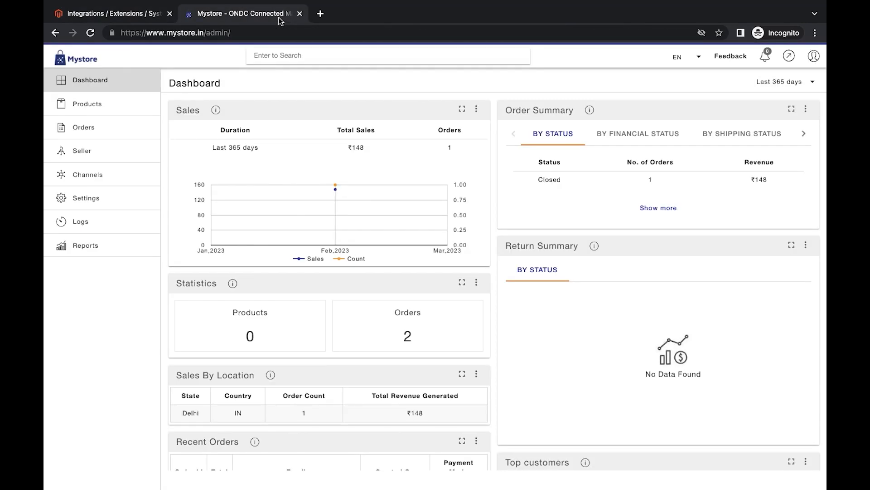
pyautogui.moveTo(87, 174)
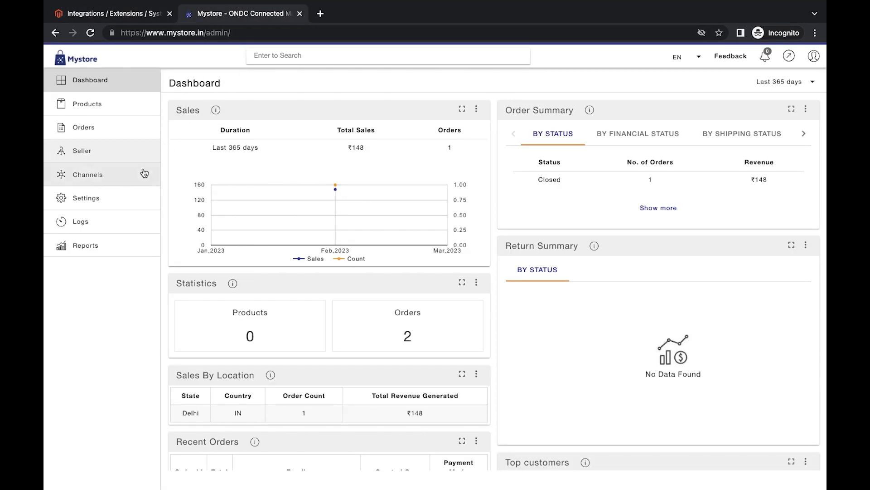
# Step: Show the Channels page listing integrated and available channels
pyautogui.click(87, 174)
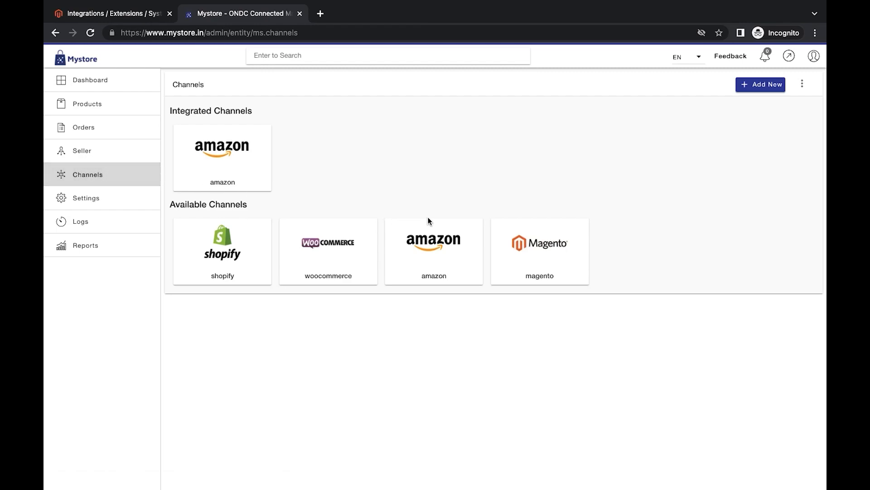
pyautogui.click(539, 251)
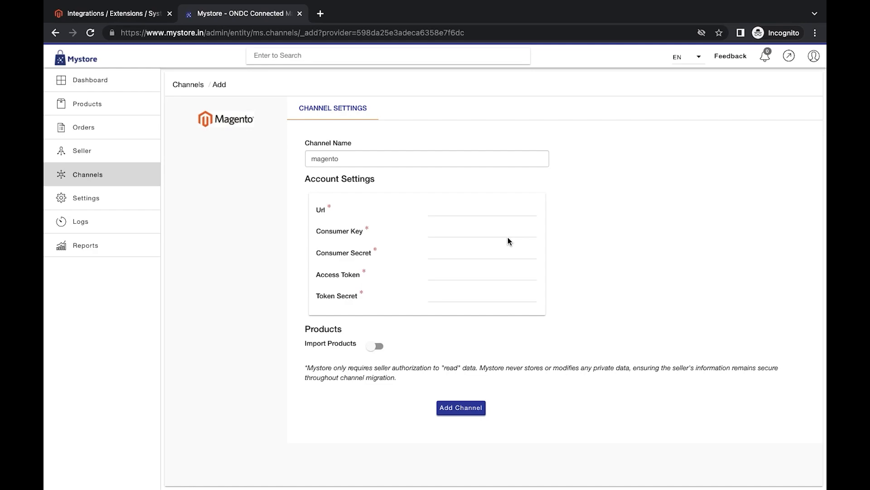
pyautogui.click(482, 231)
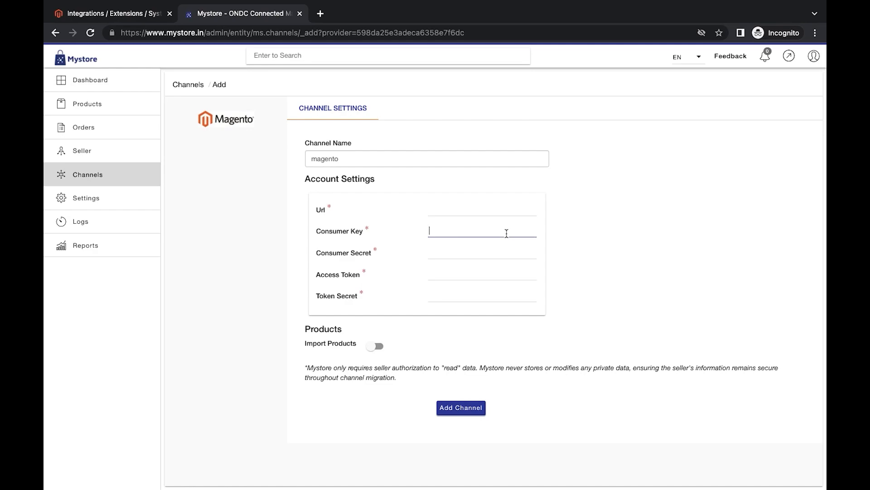
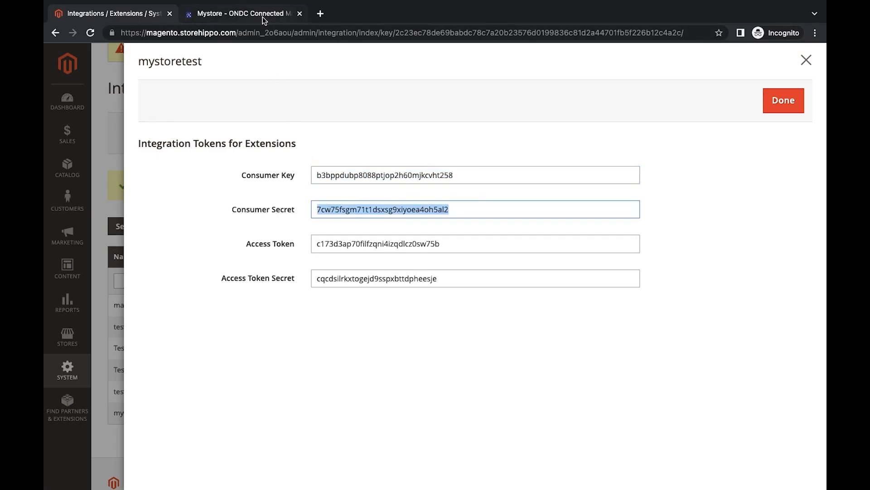
pyautogui.click(243, 13)
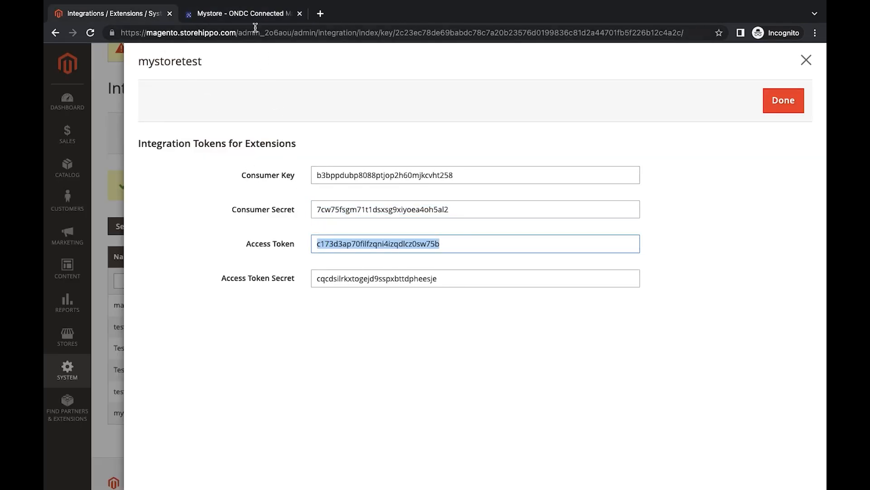
# Step: Fill in the access token and token secret, and switch Import Products on
pyautogui.click(243, 14)
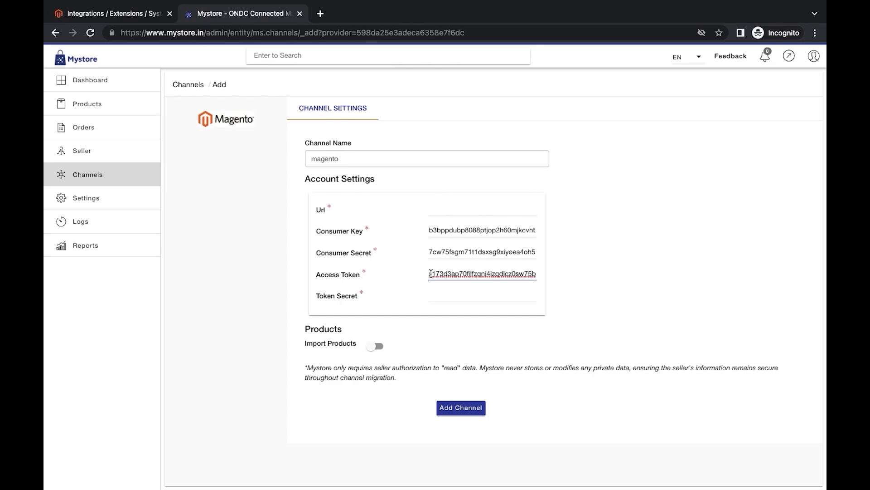
pyautogui.click(106, 12)
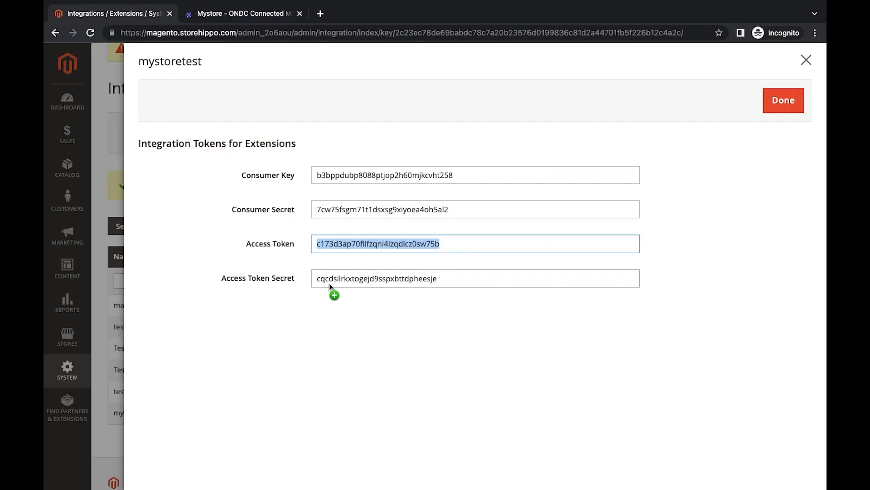
pyautogui.click(243, 13)
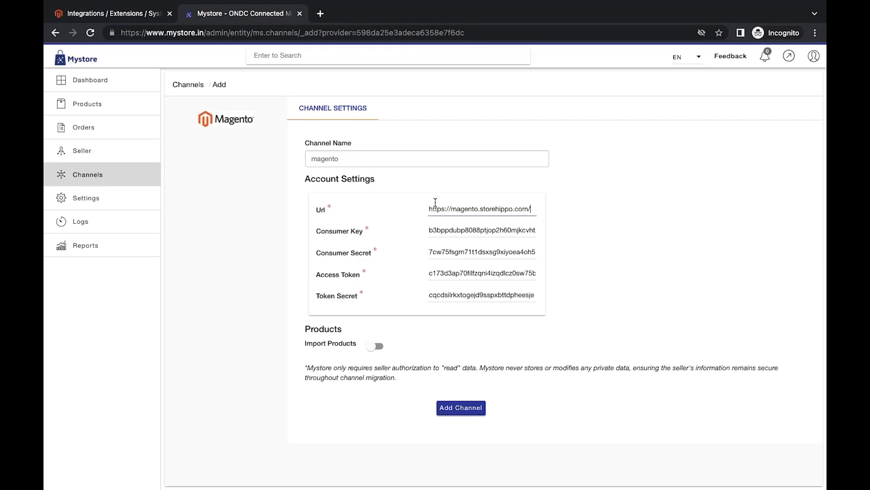
pyautogui.click(375, 346)
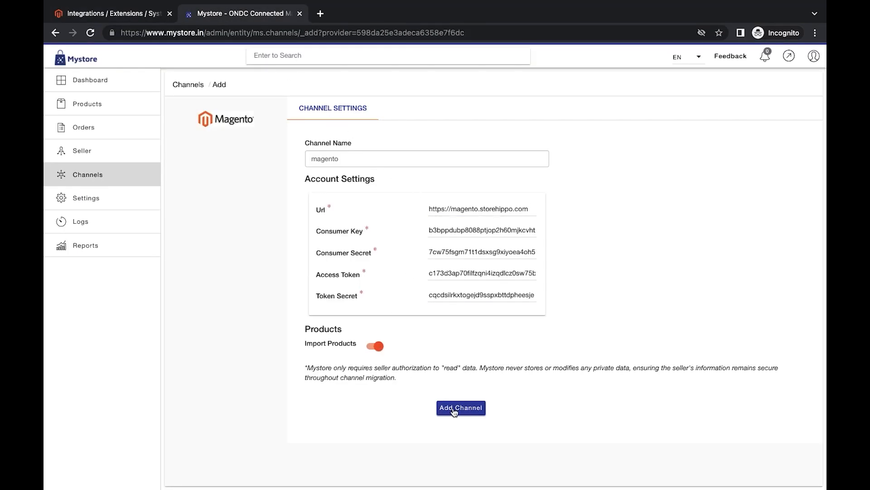
# Step: Add the Magento channel and list the six published products it imported
pyautogui.click(460, 407)
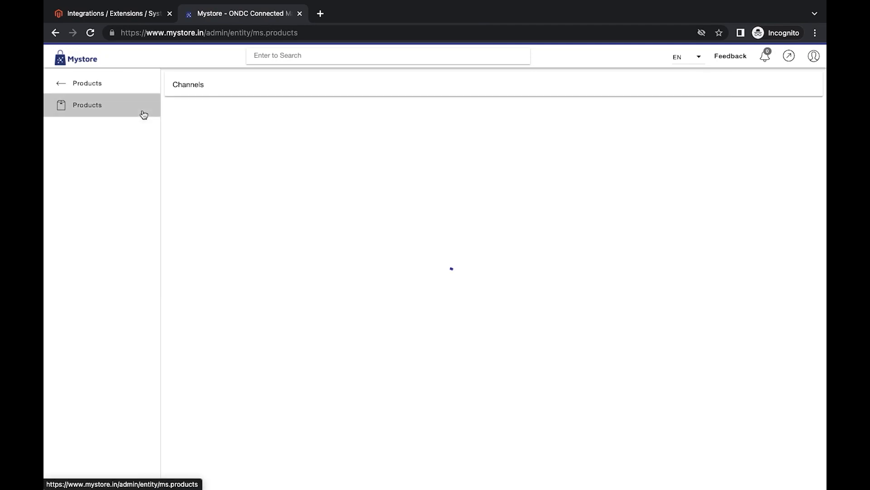
pyautogui.click(87, 105)
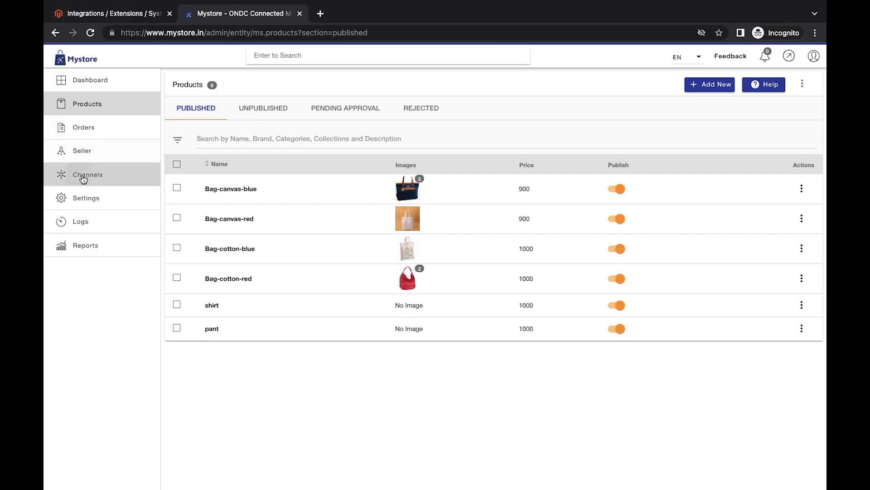
# Step: Review the magento channel's stats (six products, one failure) and its seven records
pyautogui.click(87, 175)
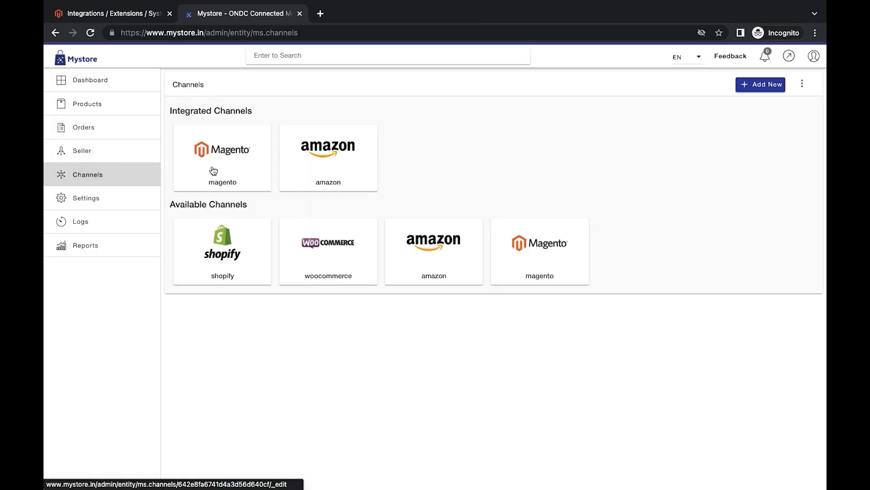
pyautogui.click(222, 158)
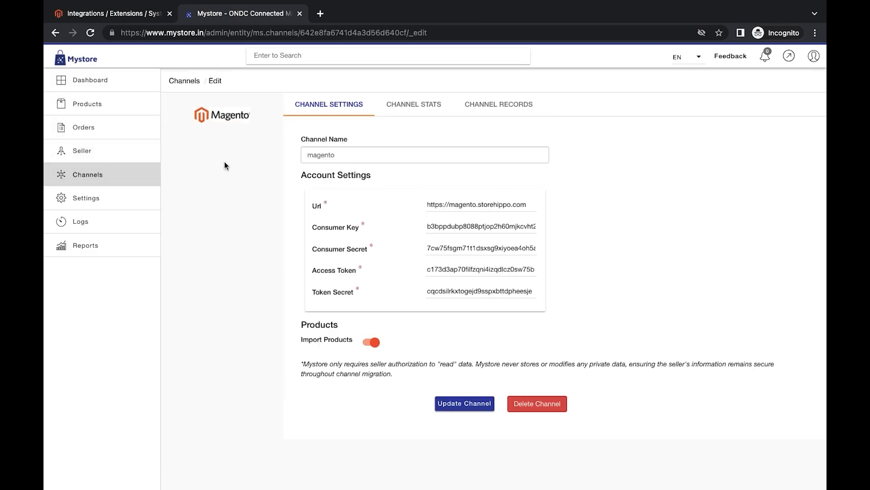
pyautogui.click(413, 104)
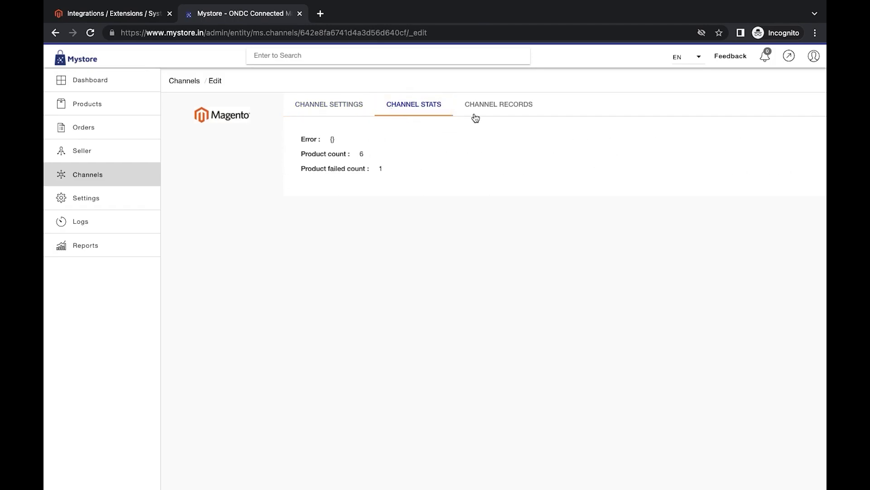
pyautogui.click(498, 104)
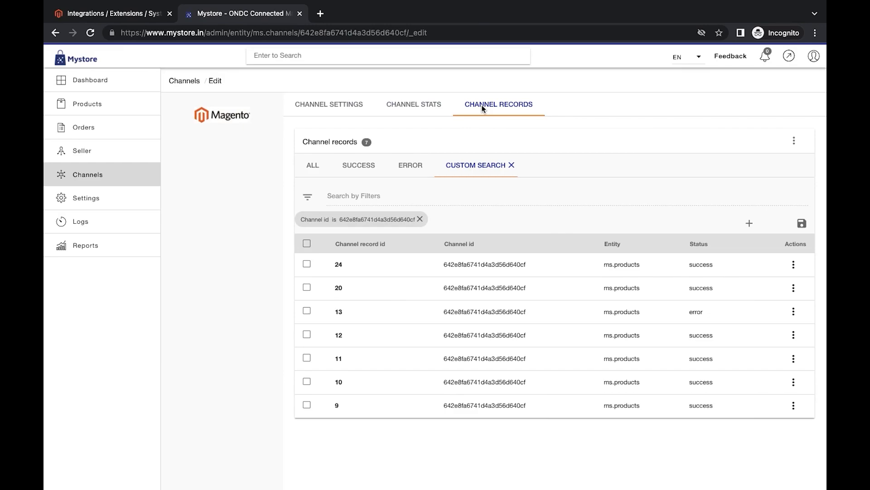